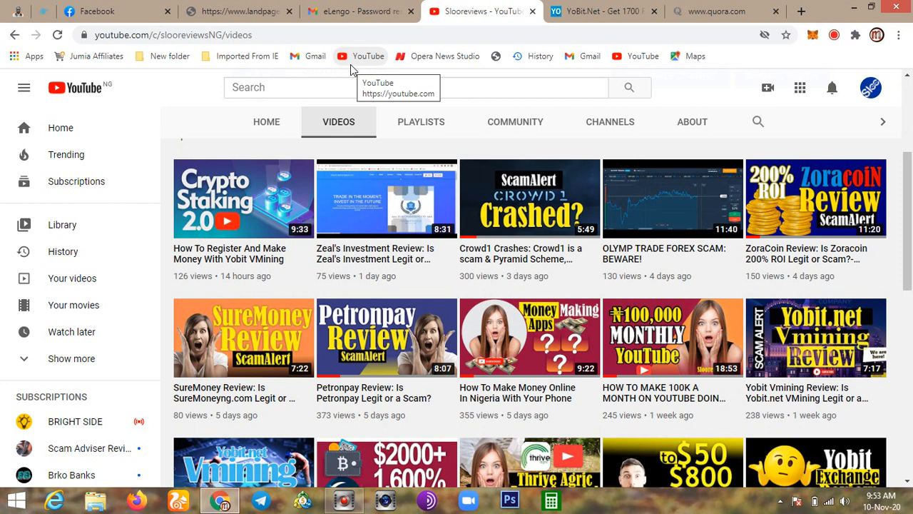
{"action": "mouse_move", "coordinate": [350, 69]}
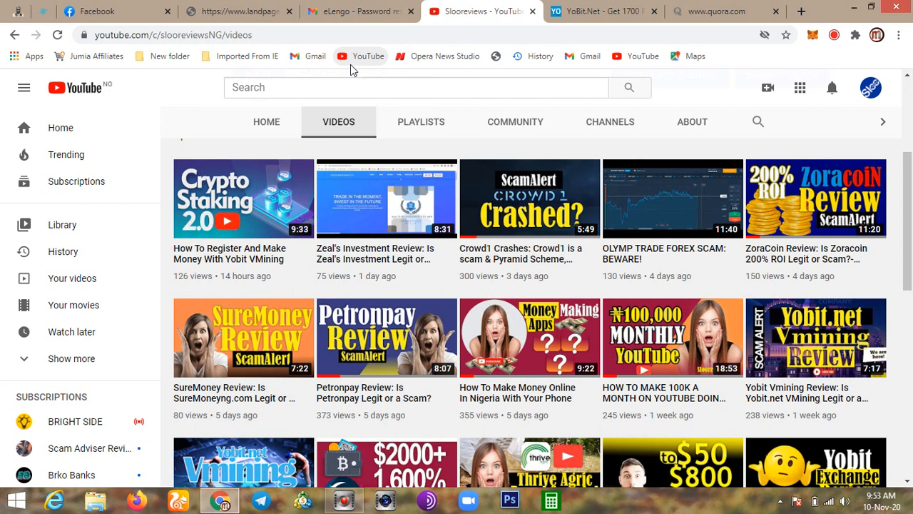
{"action": "mouse_move", "coordinate": [257, 295]}
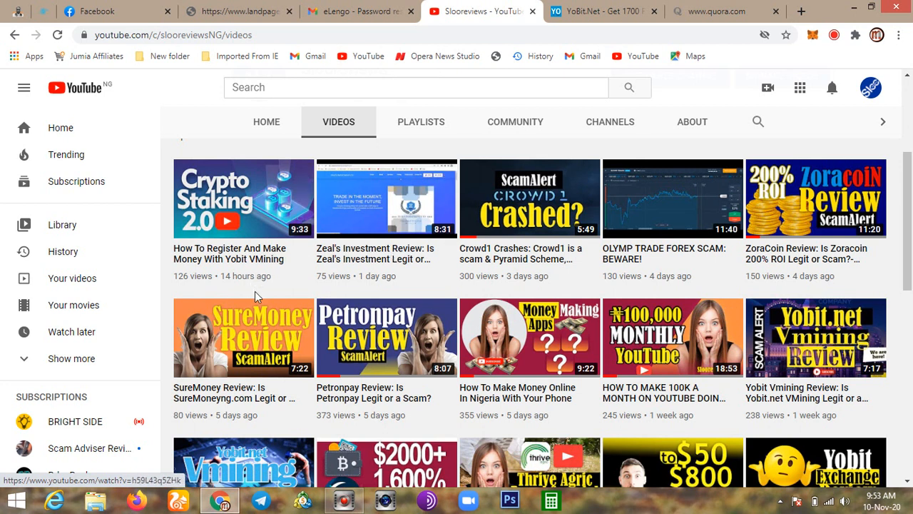
{"action": "mouse_move", "coordinate": [553, 325]}
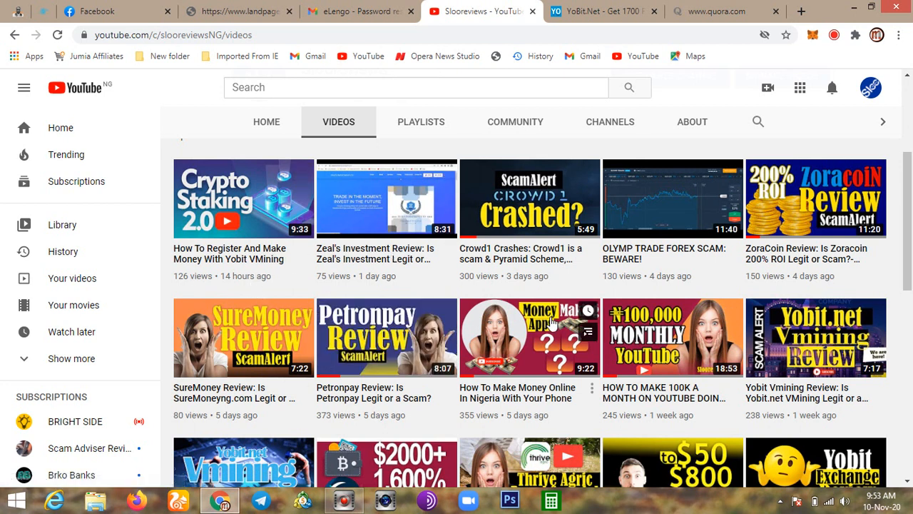
{"action": "mouse_move", "coordinate": [683, 339]}
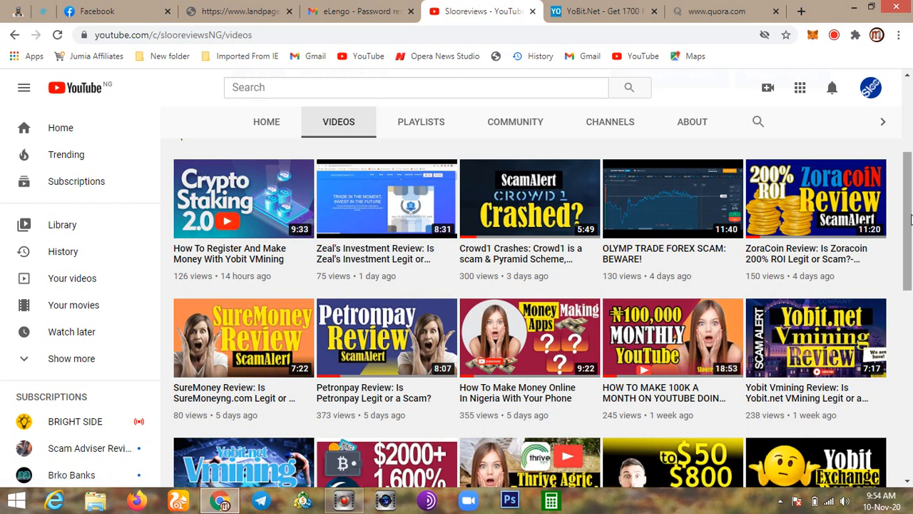
Scroll through YoBit.net's investment plans list and back up.
{"action": "scroll", "scroll_direction": "up", "scroll_amount": 3}
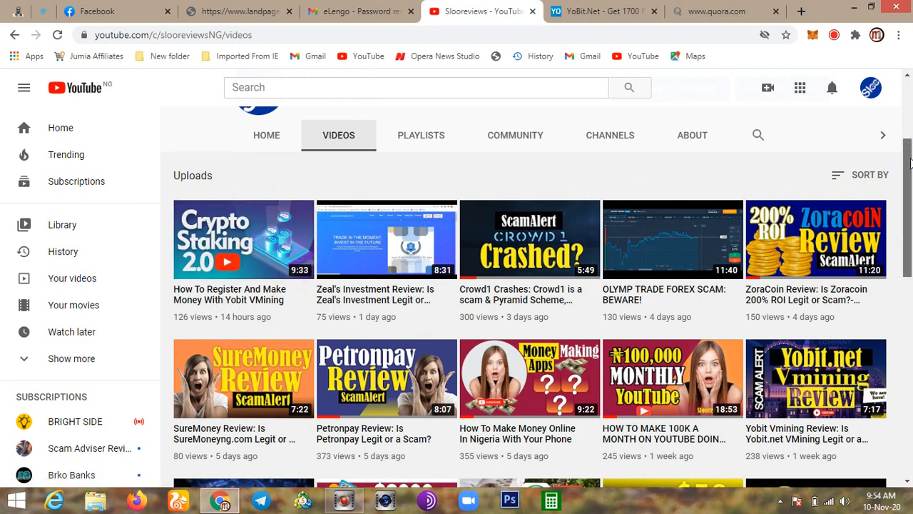
{"action": "scroll", "scroll_direction": "down", "scroll_amount": 3}
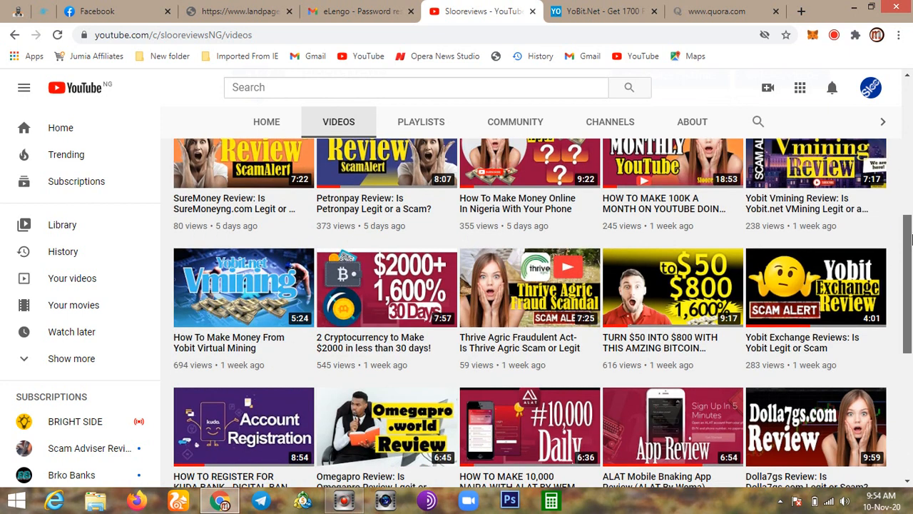
{"action": "scroll", "scroll_direction": "down", "scroll_amount": 3}
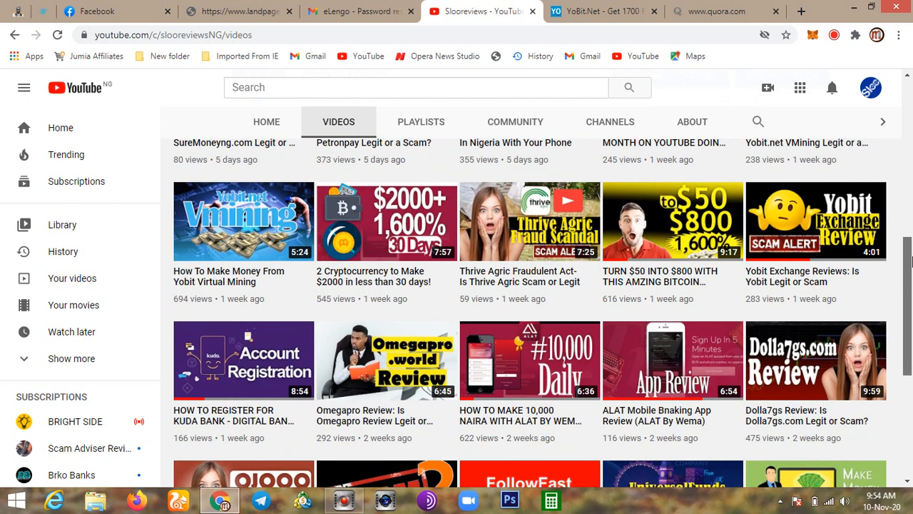
{"action": "scroll", "scroll_direction": "down", "scroll_amount": 3}
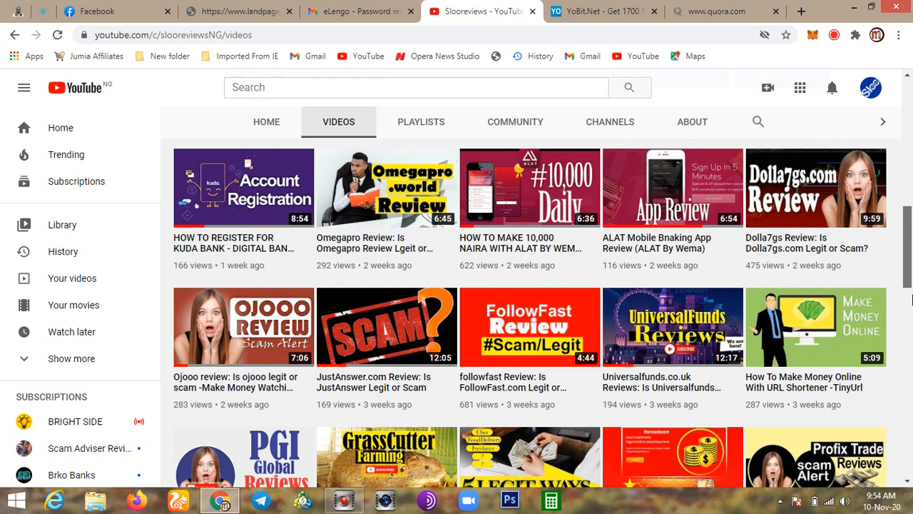
{"action": "scroll", "scroll_direction": "down", "scroll_amount": 3}
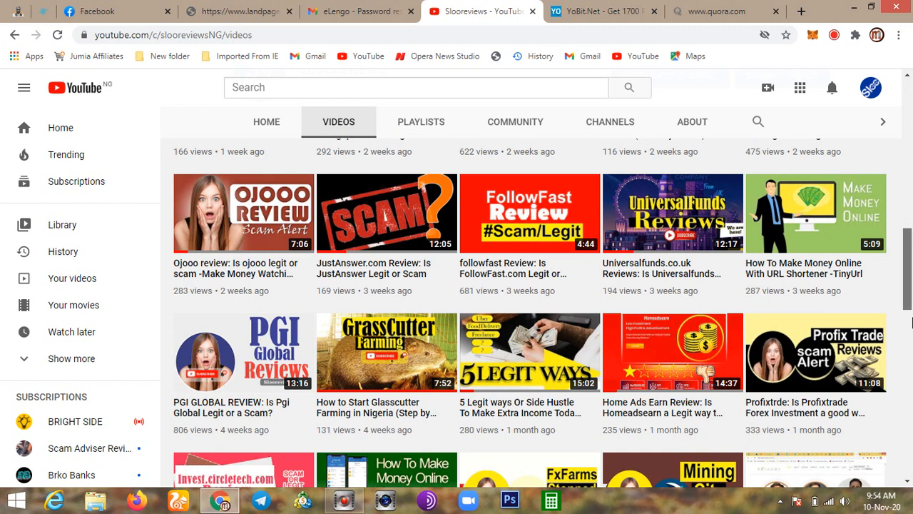
{"action": "scroll", "scroll_direction": "down", "scroll_amount": 3}
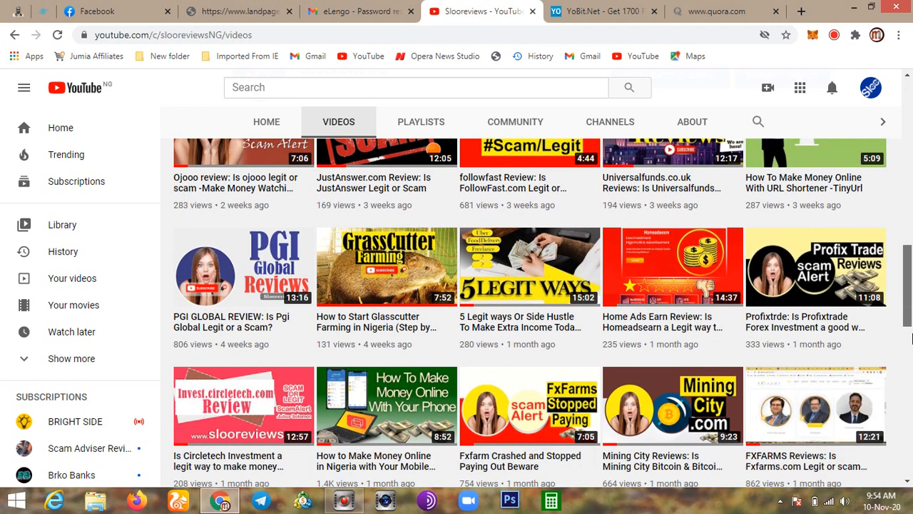
{"action": "scroll", "scroll_direction": "down", "scroll_amount": 3}
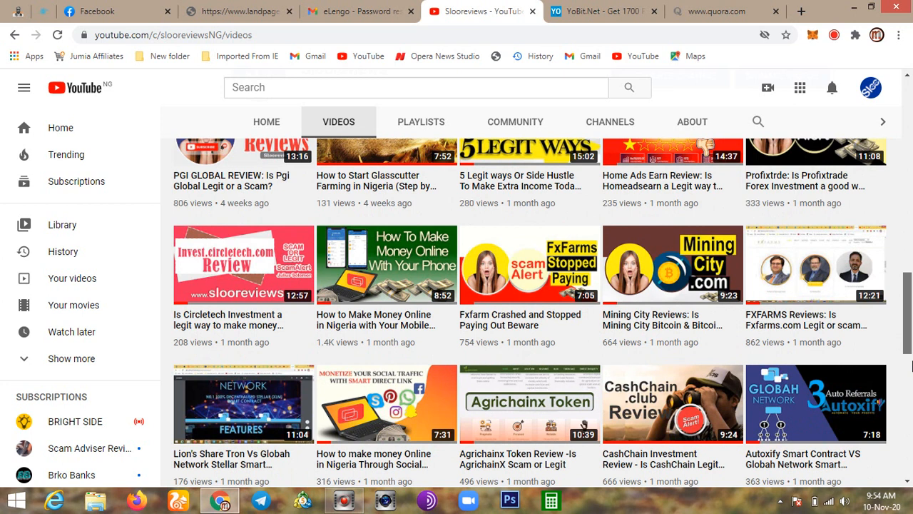
{"action": "scroll", "scroll_direction": "down", "scroll_amount": 3}
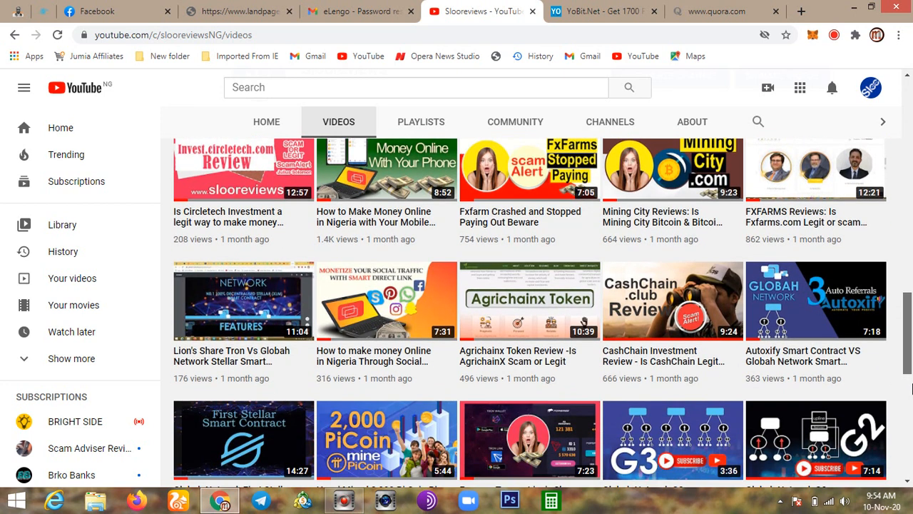
{"action": "scroll", "scroll_direction": "up", "scroll_amount": 3}
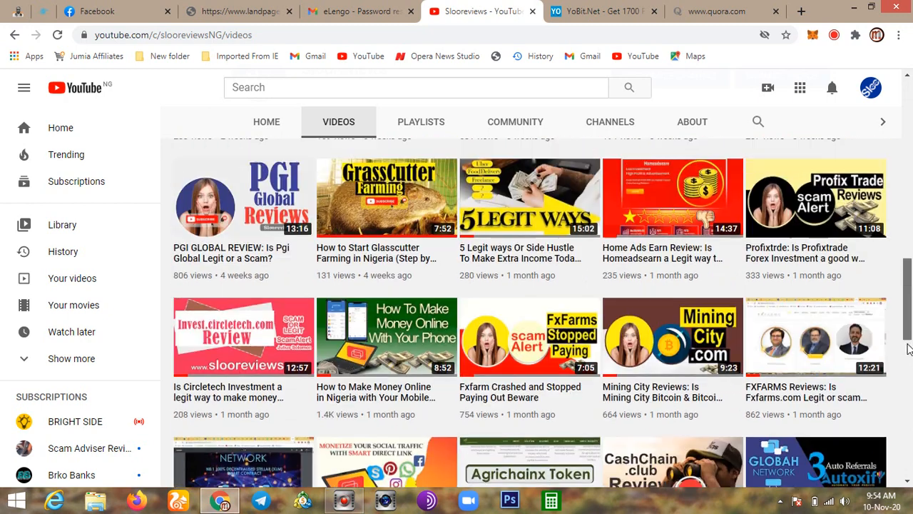
{"action": "scroll", "scroll_direction": "up", "scroll_amount": 3}
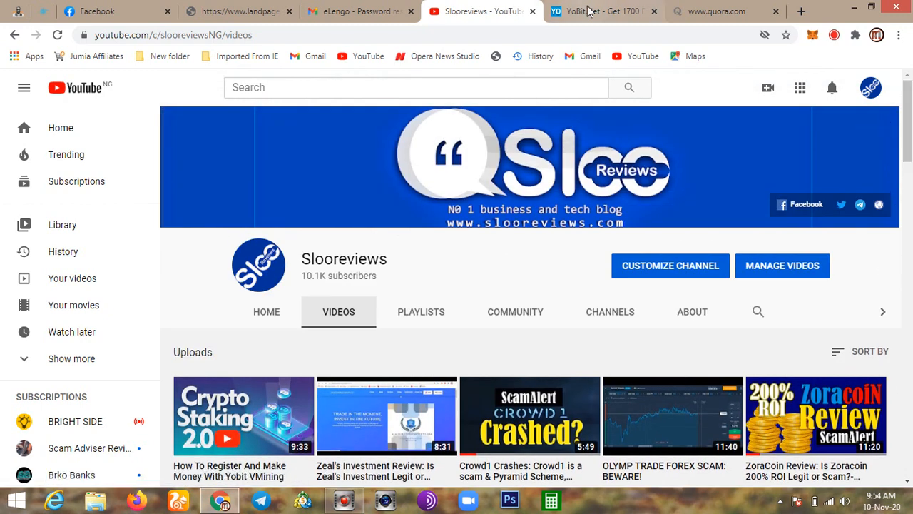
Switch to the YoBit.net site and load the main ETH/BTC trading page.
{"action": "left_click", "coordinate": [602, 12]}
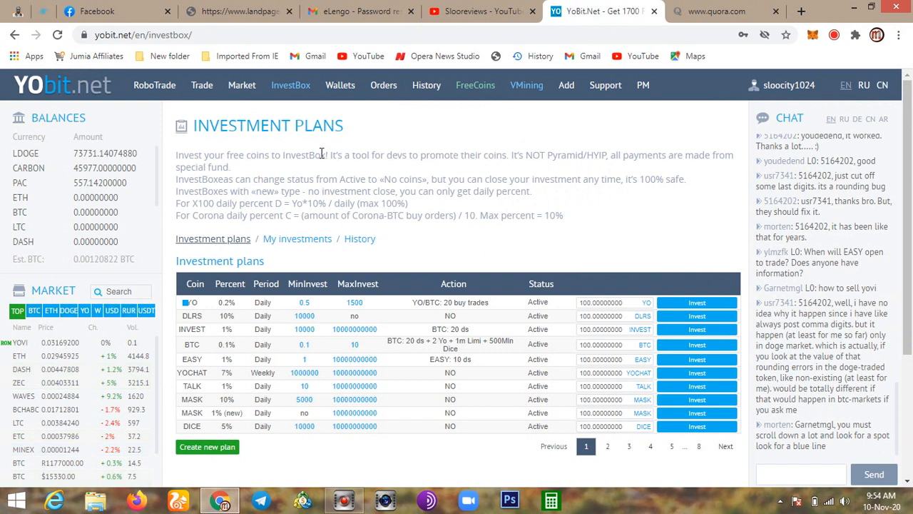
{"action": "left_click", "coordinate": [60, 84]}
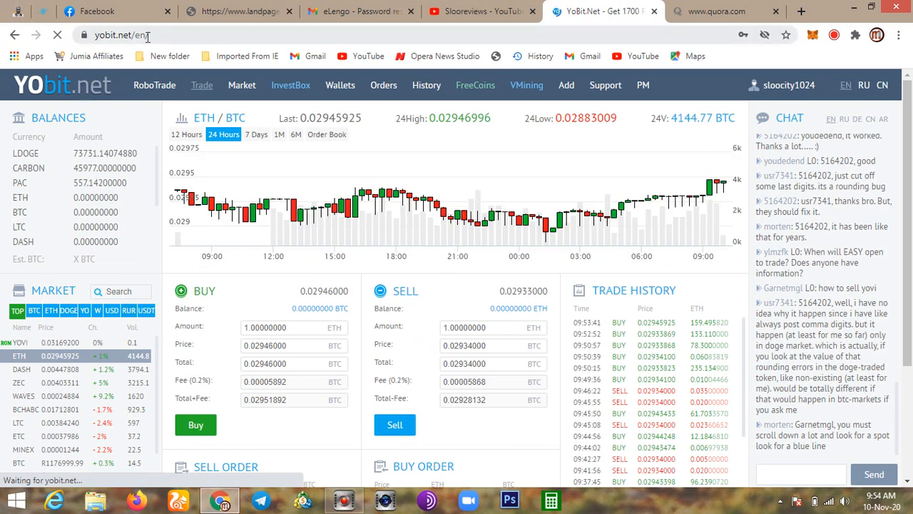
{"action": "mouse_move", "coordinate": [311, 185]}
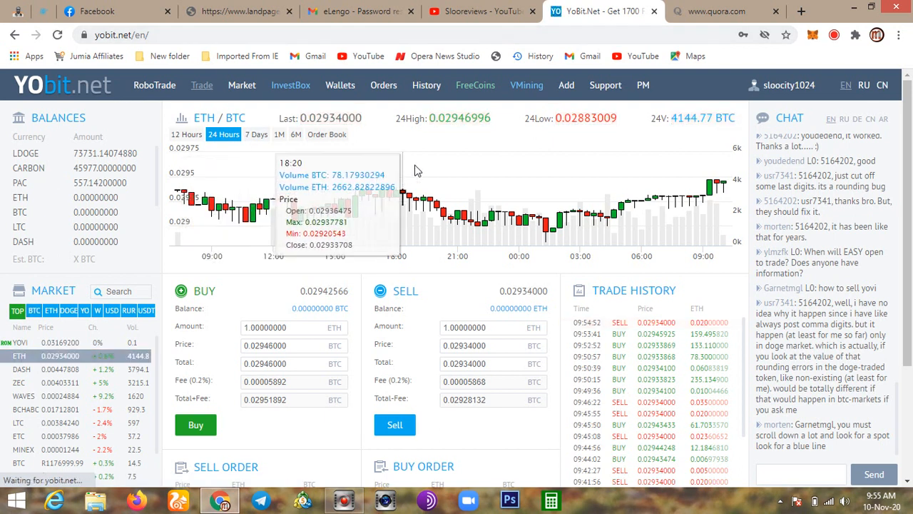
{"action": "mouse_move", "coordinate": [488, 143]}
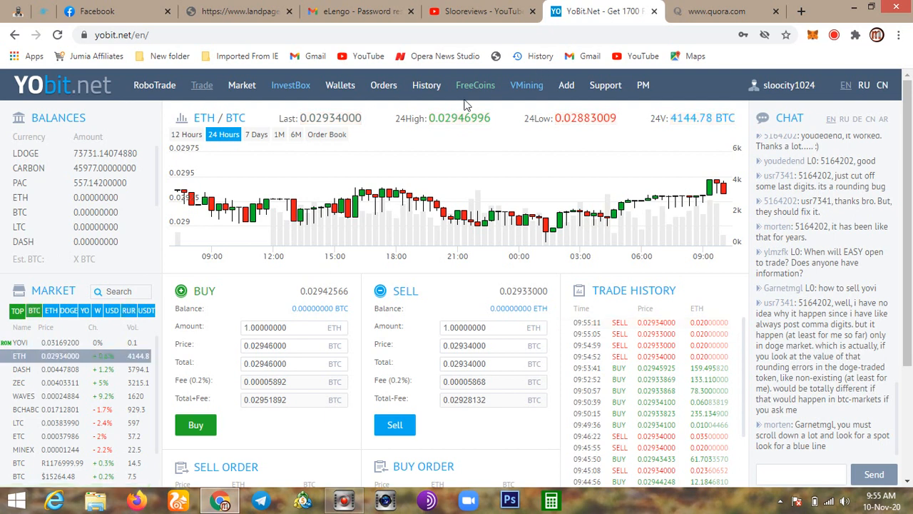
{"action": "mouse_move", "coordinate": [291, 85]}
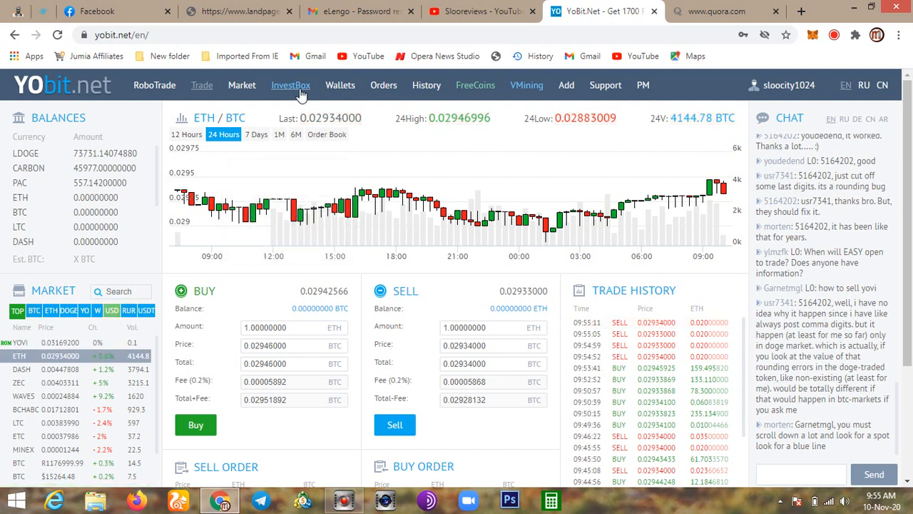
{"action": "mouse_move", "coordinate": [291, 85]}
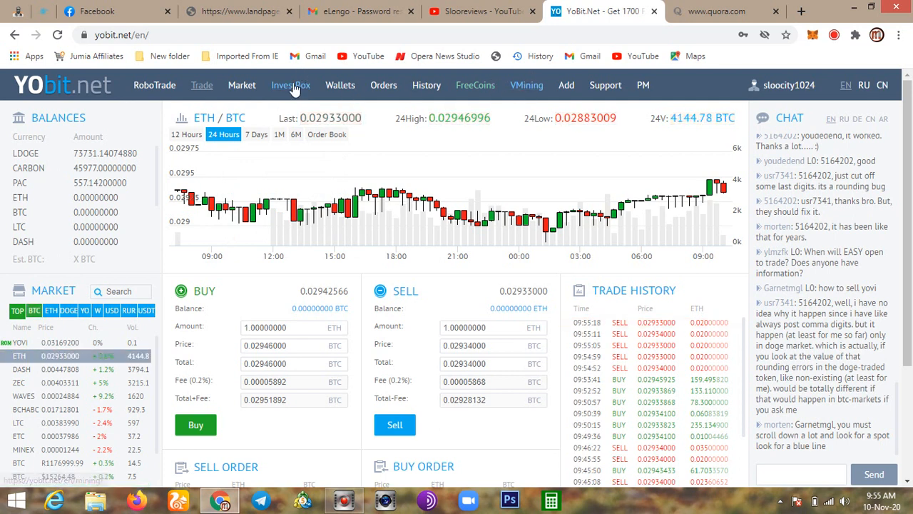
{"action": "mouse_move", "coordinate": [291, 85]}
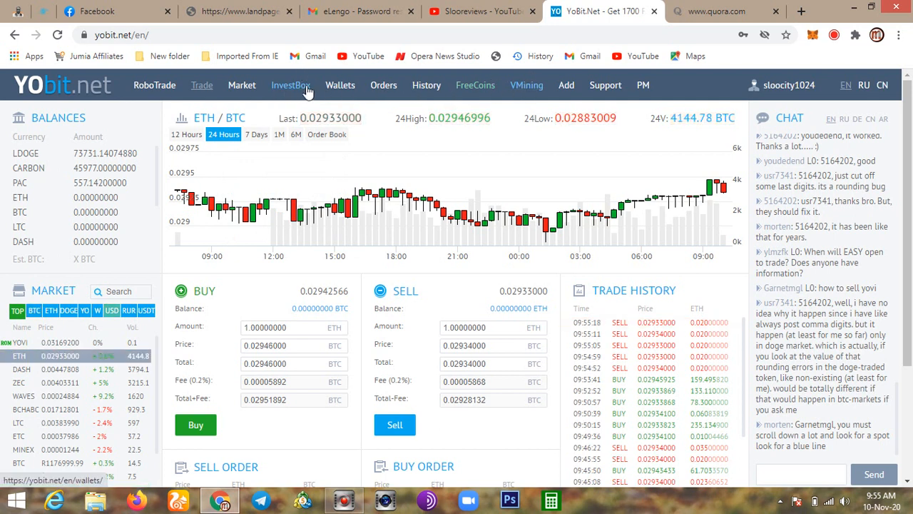
Return to the Slooreviews YouTube channel and scroll down its Videos grid to older Yobit reviews.
{"action": "left_click", "coordinate": [477, 12]}
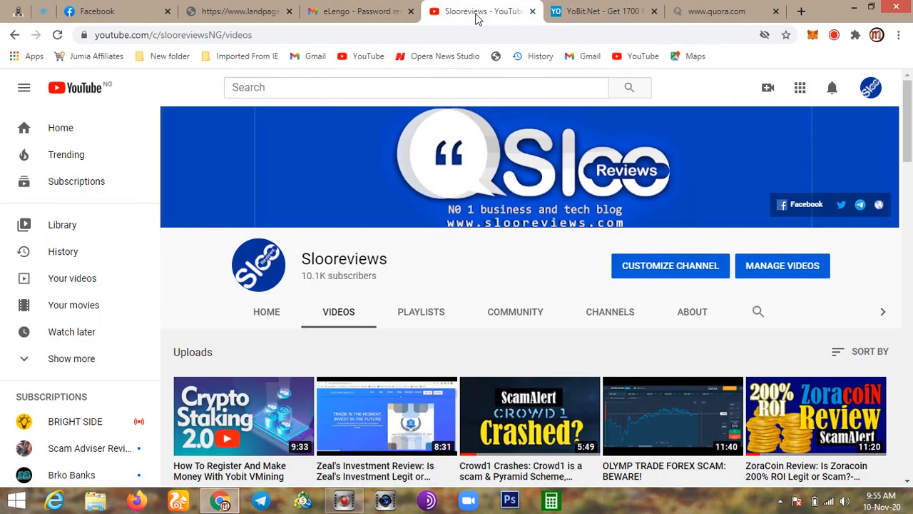
{"action": "scroll", "scroll_direction": "down", "scroll_amount": 3}
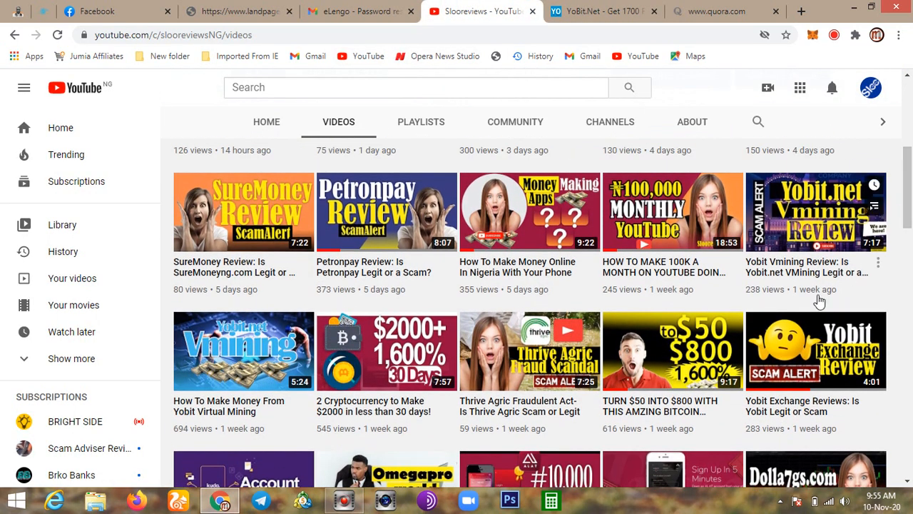
{"action": "mouse_move", "coordinate": [619, 431]}
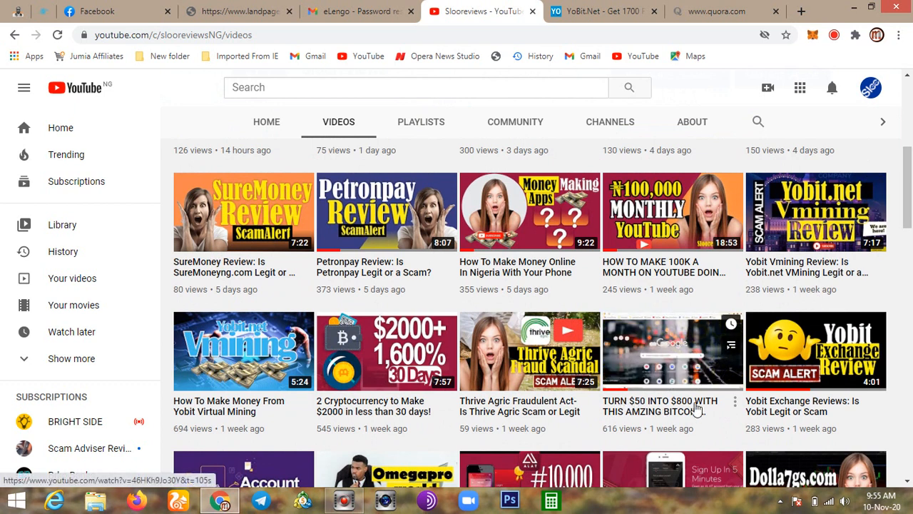
{"action": "mouse_move", "coordinate": [685, 402]}
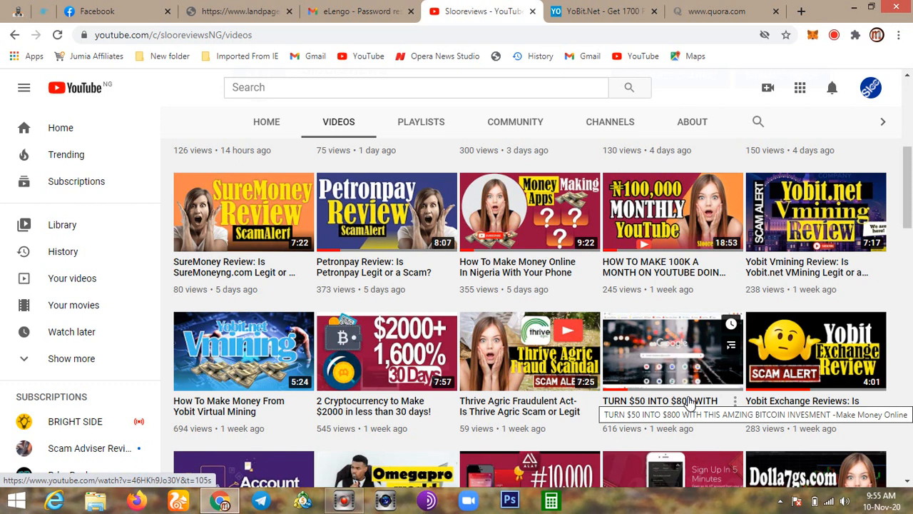
{"action": "left_click", "coordinate": [602, 11]}
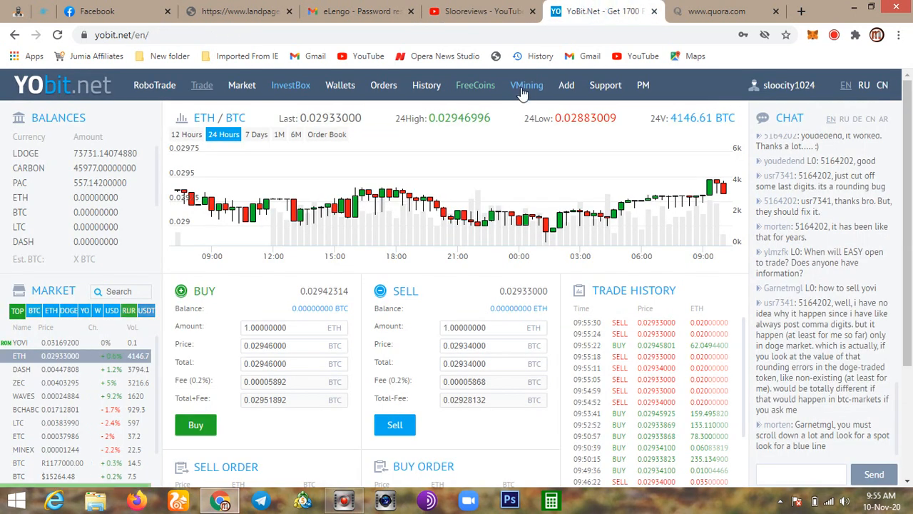
{"action": "left_click", "coordinate": [527, 86]}
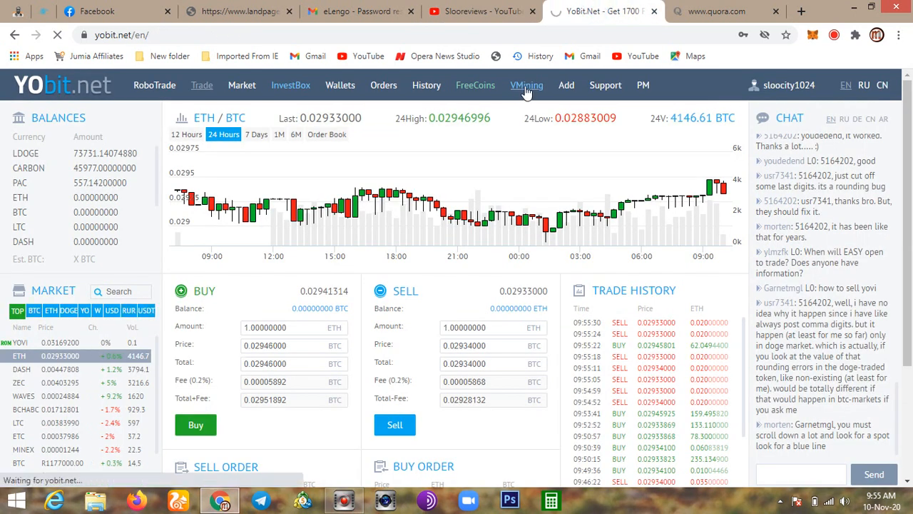
{"action": "left_click", "coordinate": [527, 86]}
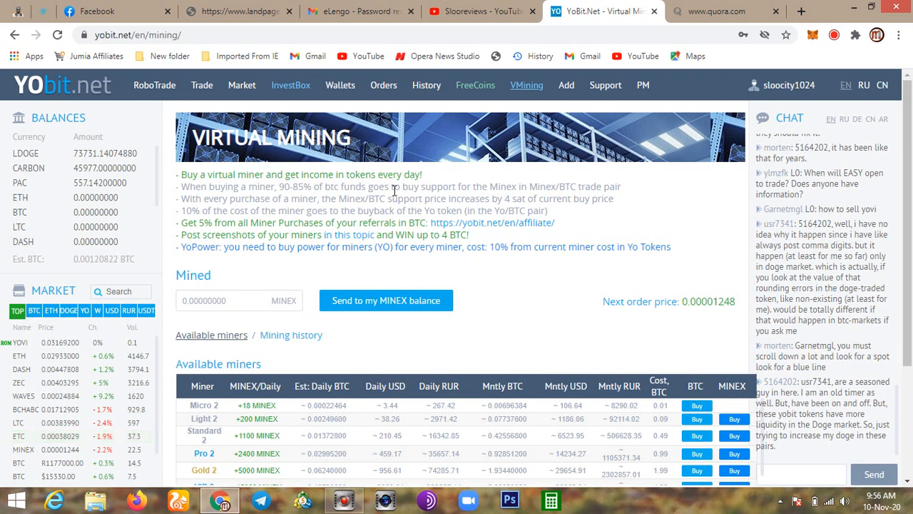
{"action": "mouse_move", "coordinate": [497, 190]}
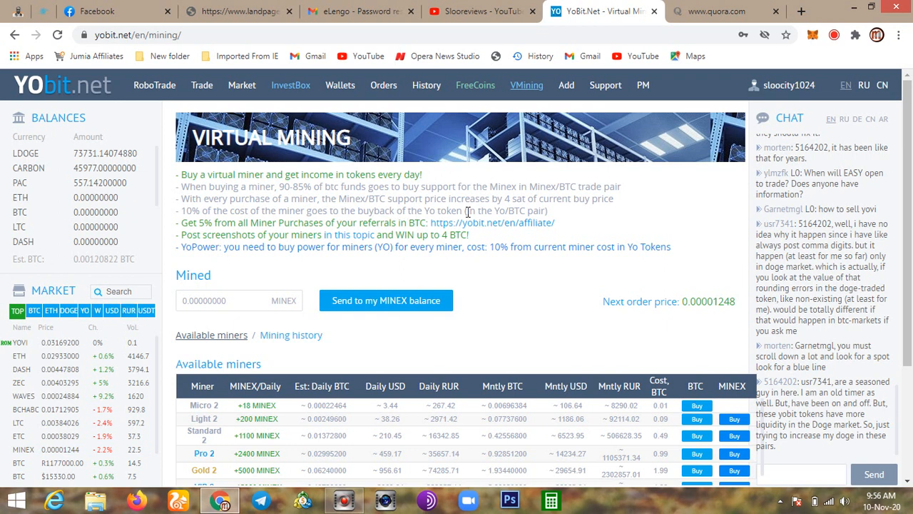
{"action": "mouse_move", "coordinate": [516, 210]}
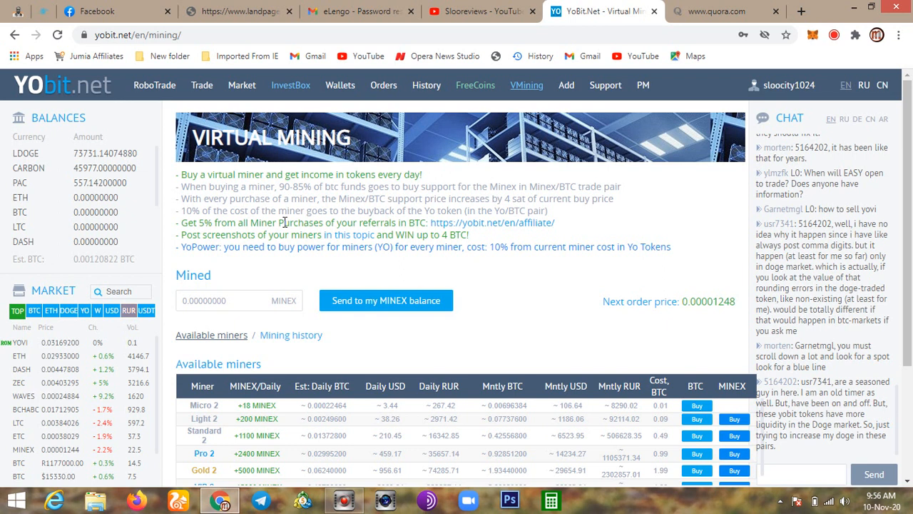
{"action": "mouse_move", "coordinate": [413, 223]}
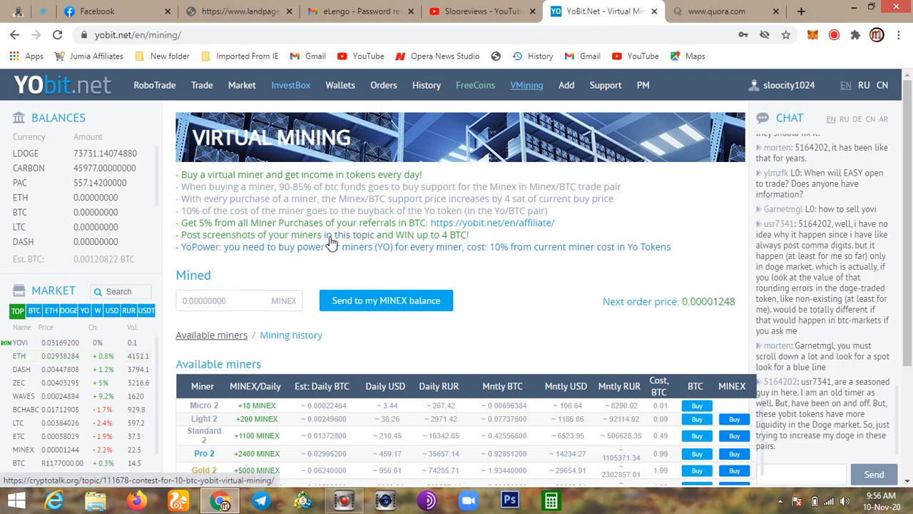
{"action": "mouse_move", "coordinate": [446, 238]}
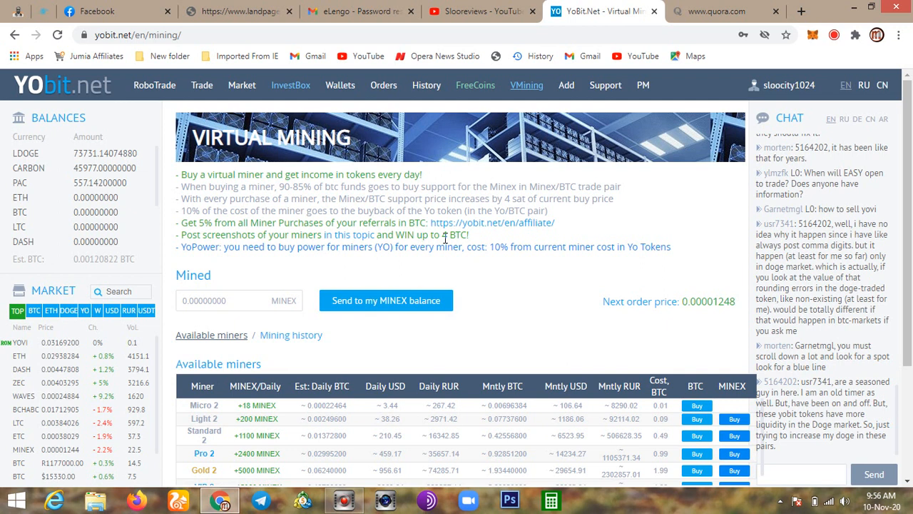
{"action": "mouse_move", "coordinate": [209, 263]}
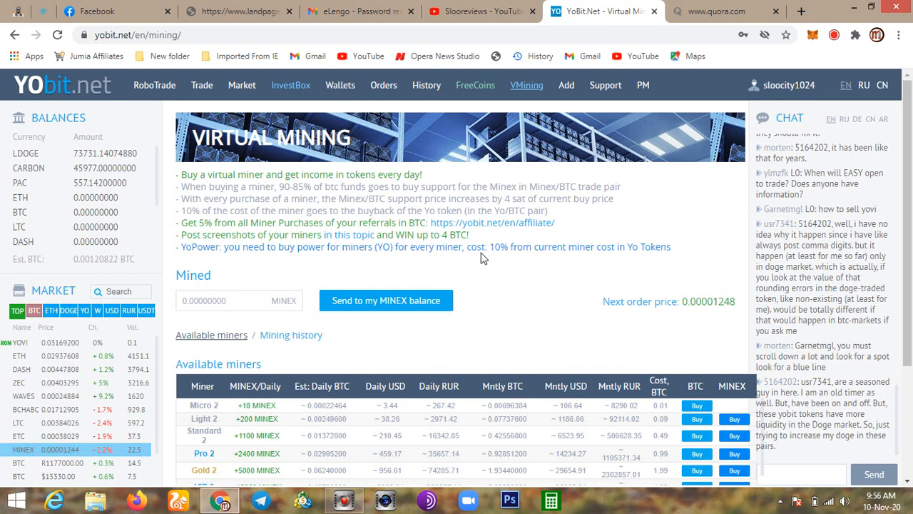
{"action": "mouse_move", "coordinate": [579, 260]}
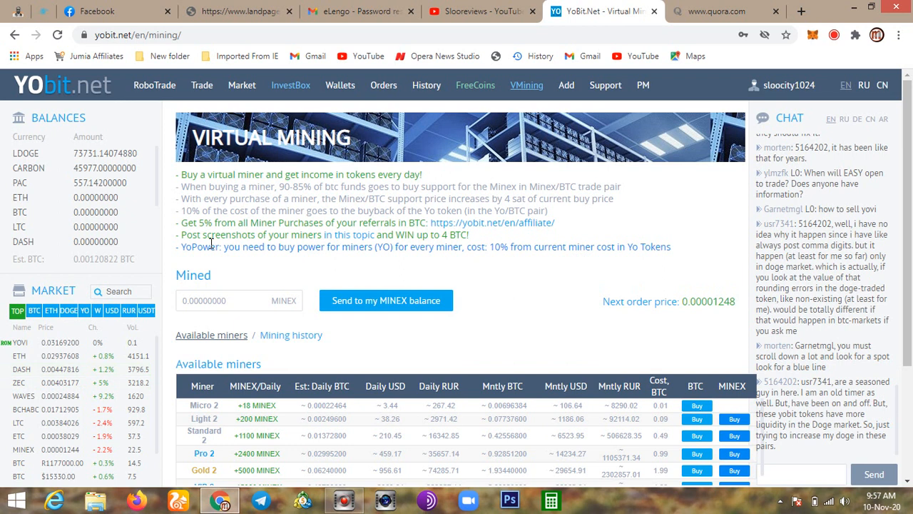
{"action": "mouse_move", "coordinate": [69, 98]}
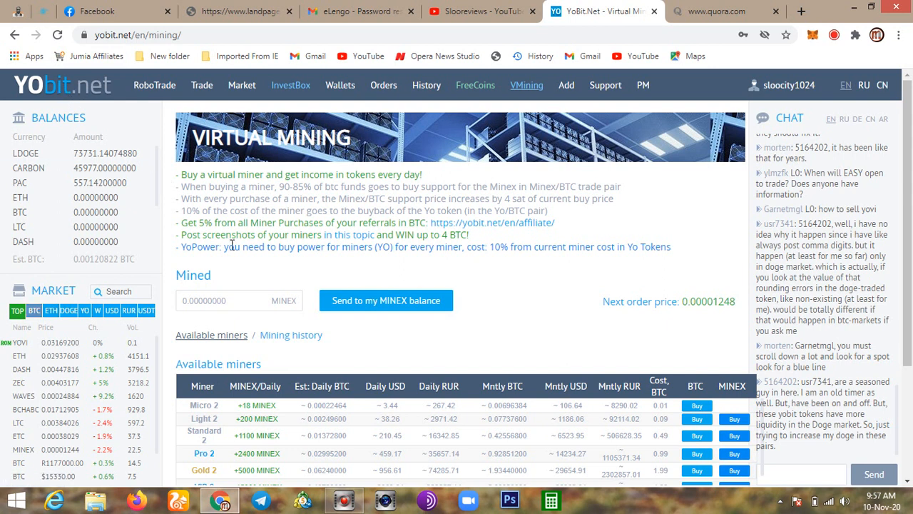
{"action": "mouse_move", "coordinate": [257, 261]}
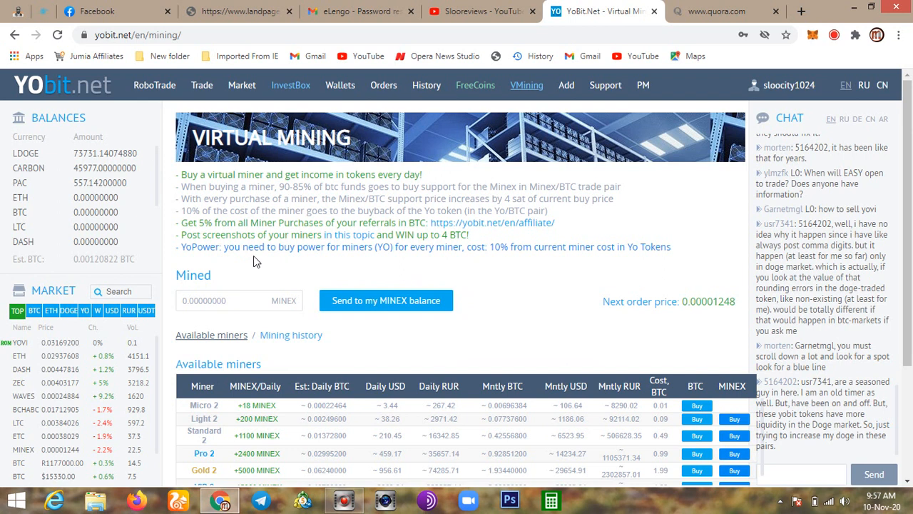
{"action": "mouse_move", "coordinate": [384, 320]}
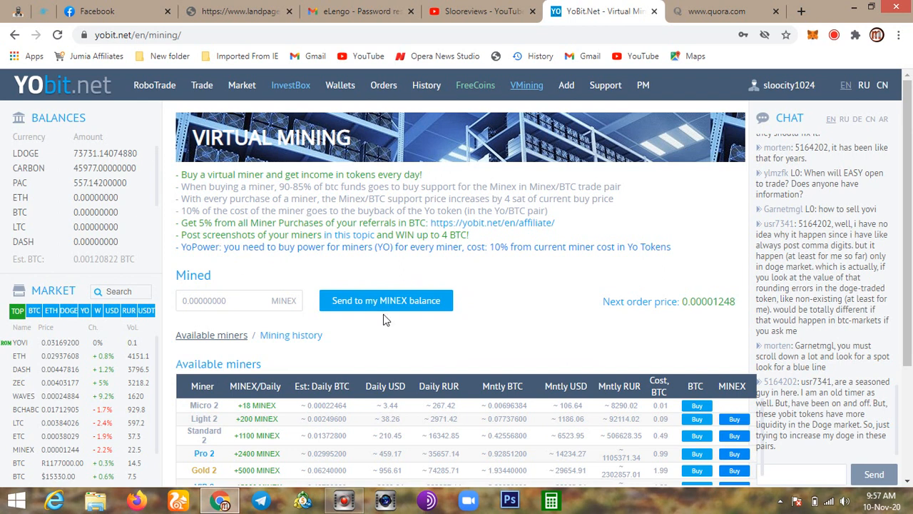
Scroll the Virtual Mining page to the Available miners table and the empty My miners section.
{"action": "scroll", "scroll_direction": "down", "scroll_amount": 3}
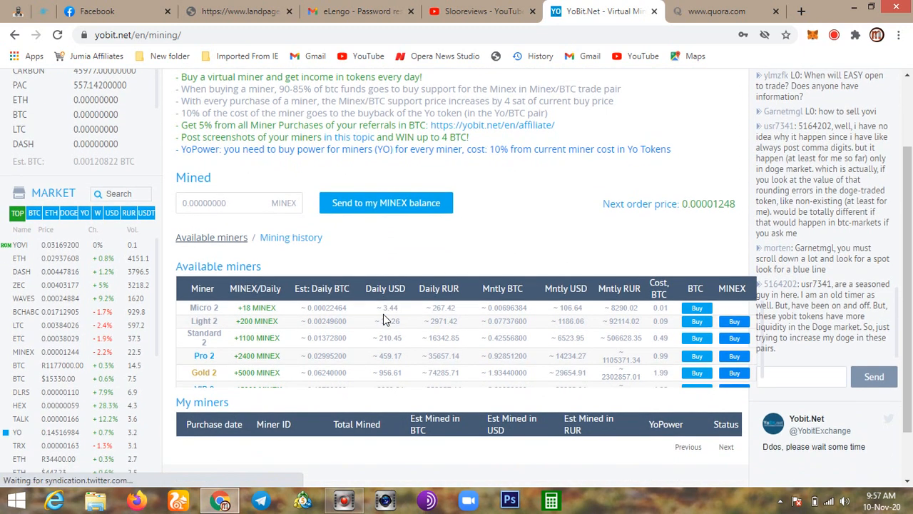
{"action": "scroll", "scroll_direction": "down", "scroll_amount": 3}
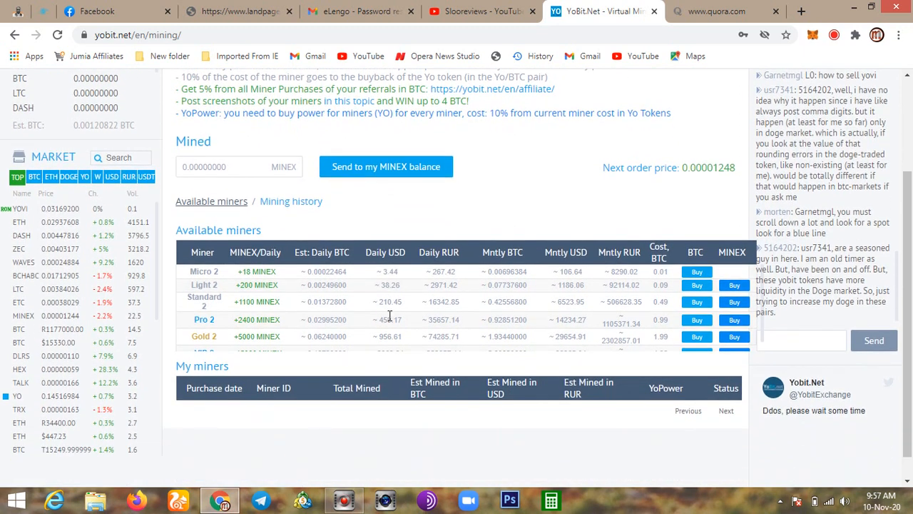
{"action": "mouse_move", "coordinate": [377, 281]}
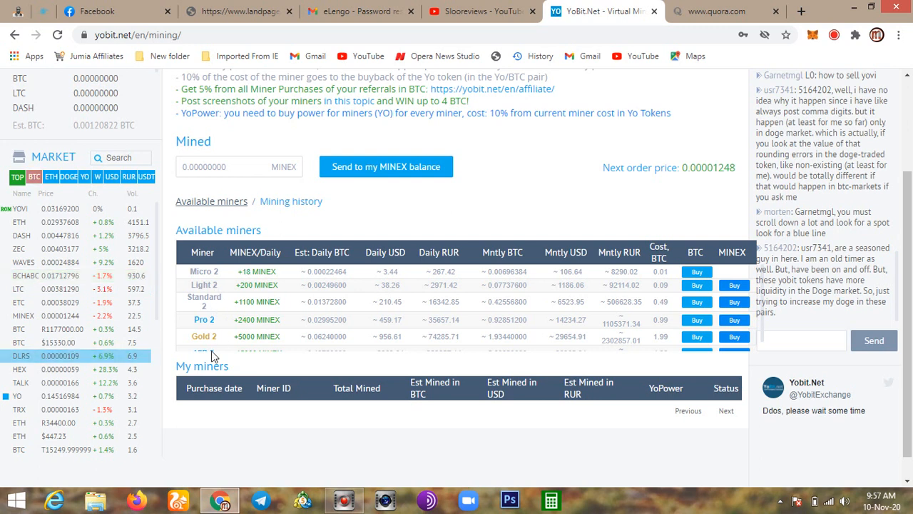
{"action": "scroll", "scroll_direction": "down", "scroll_amount": 3}
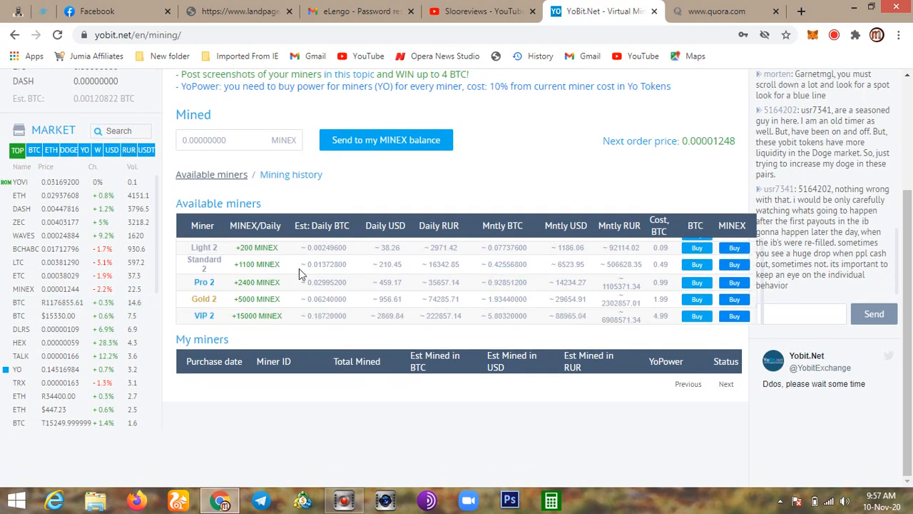
{"action": "scroll", "scroll_direction": "up", "scroll_amount": 3}
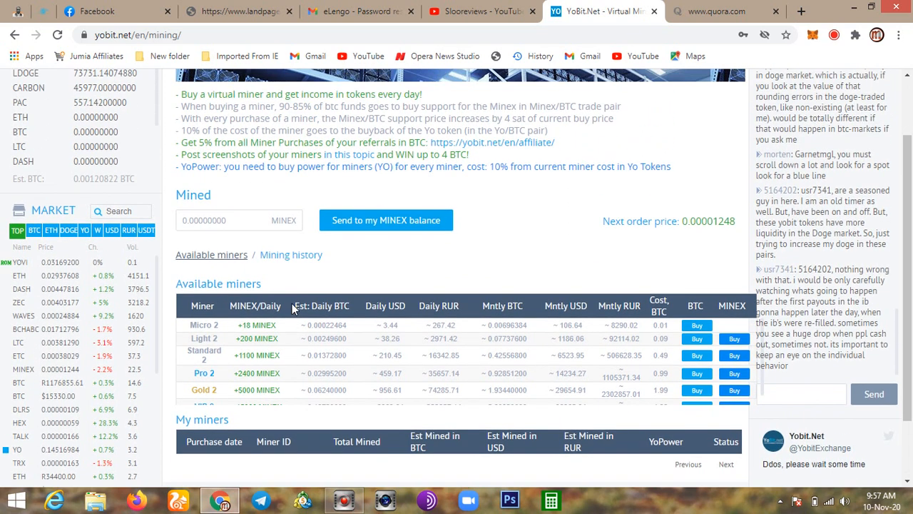
{"action": "mouse_move", "coordinate": [502, 330]}
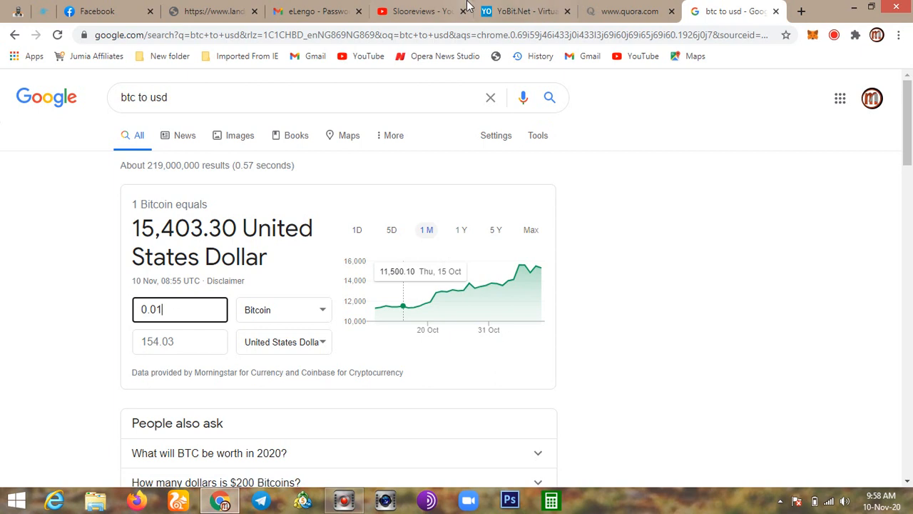
Return to the YoBit.net Virtual Mining tab after reading 0.01 BTC ≈ 154 USD in Google.
{"action": "left_click", "coordinate": [525, 11]}
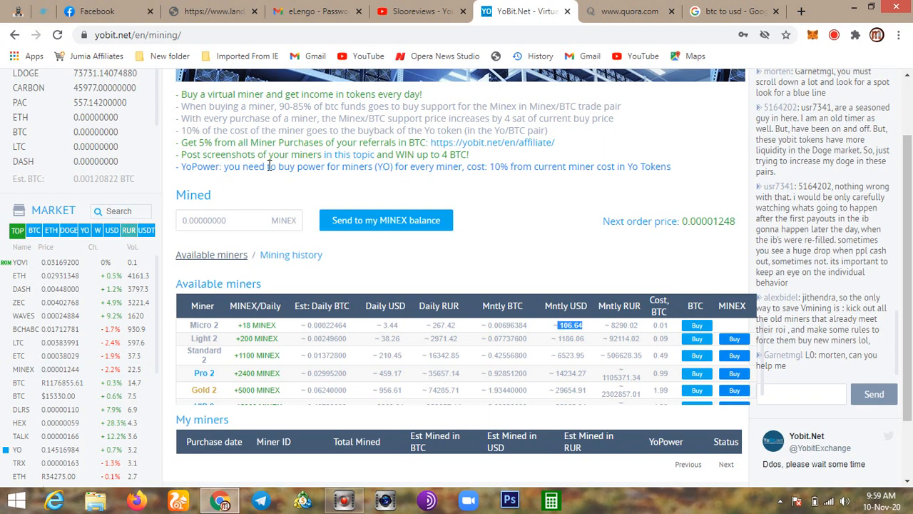
{"action": "mouse_move", "coordinate": [767, 331]}
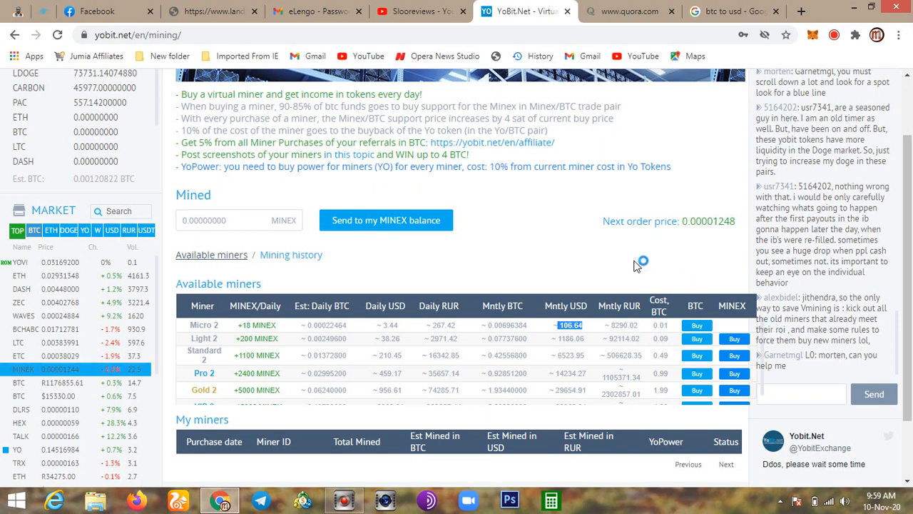
{"action": "mouse_move", "coordinate": [606, 328]}
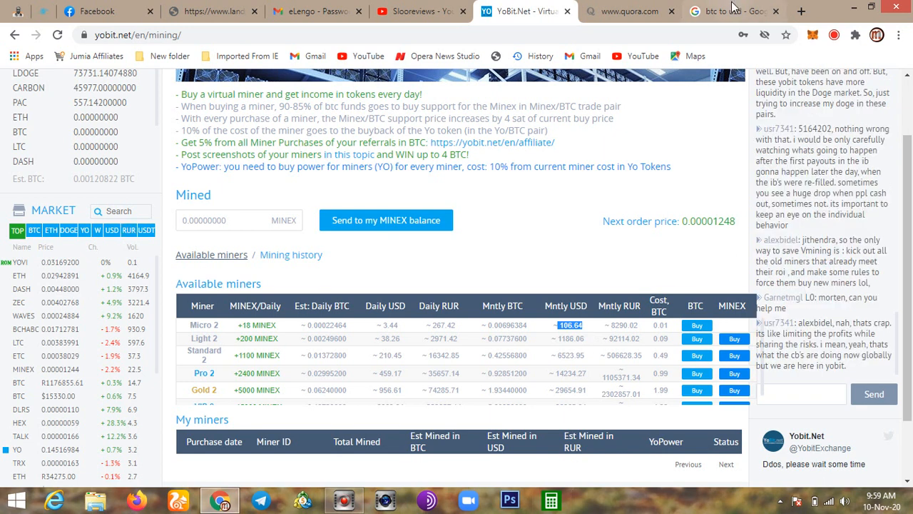
{"action": "left_click", "coordinate": [728, 11]}
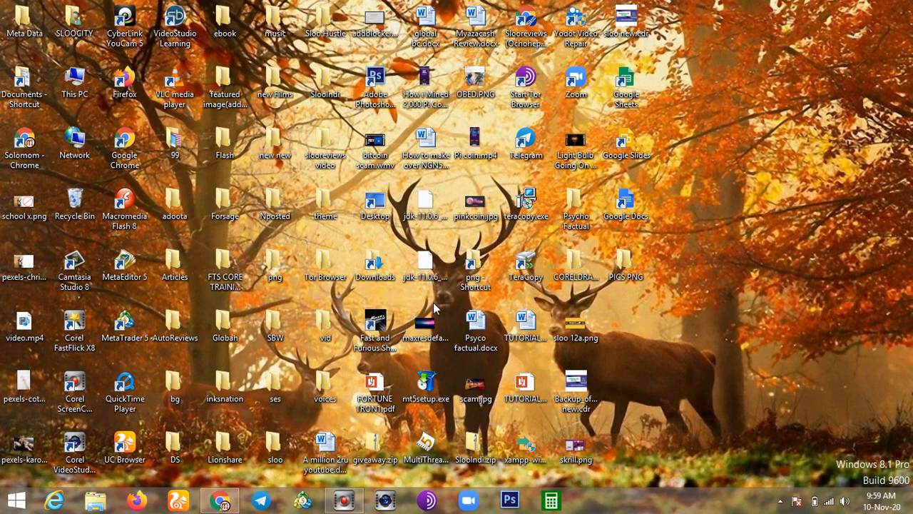
{"action": "left_click", "coordinate": [220, 500]}
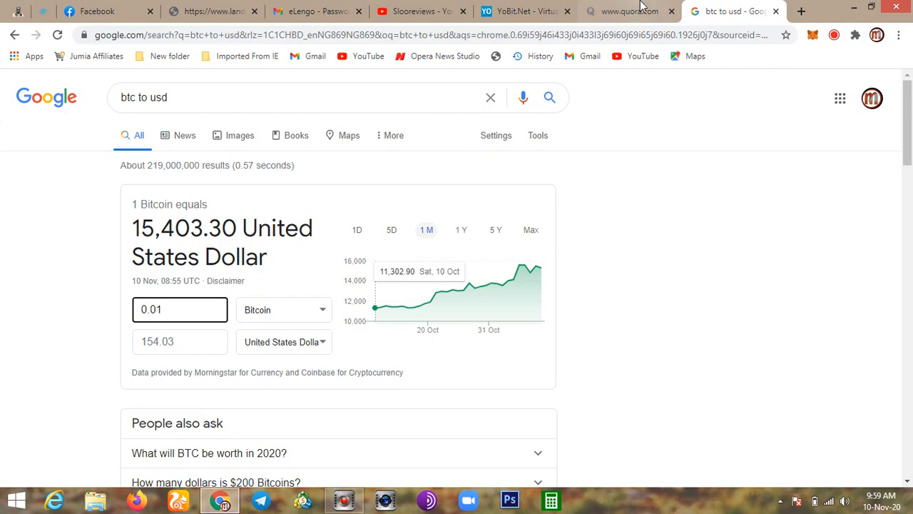
{"action": "left_click", "coordinate": [525, 11]}
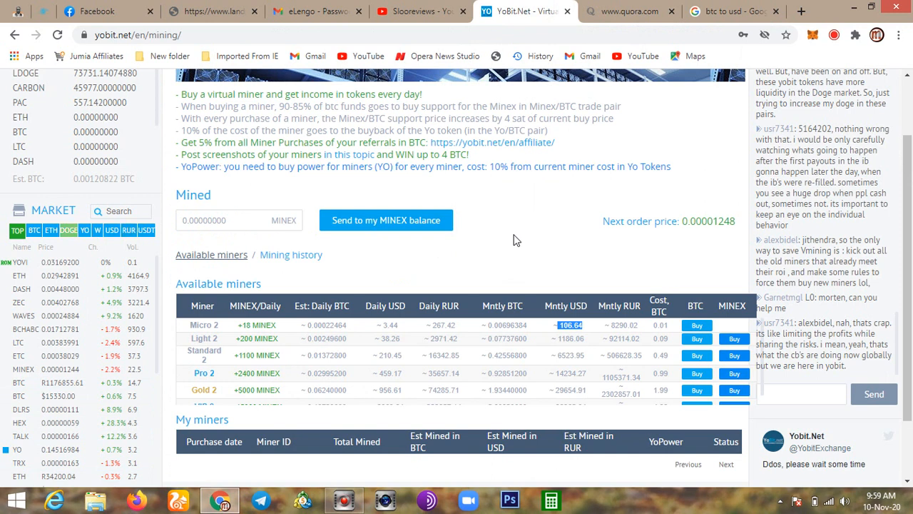
{"action": "mouse_move", "coordinate": [740, 241]}
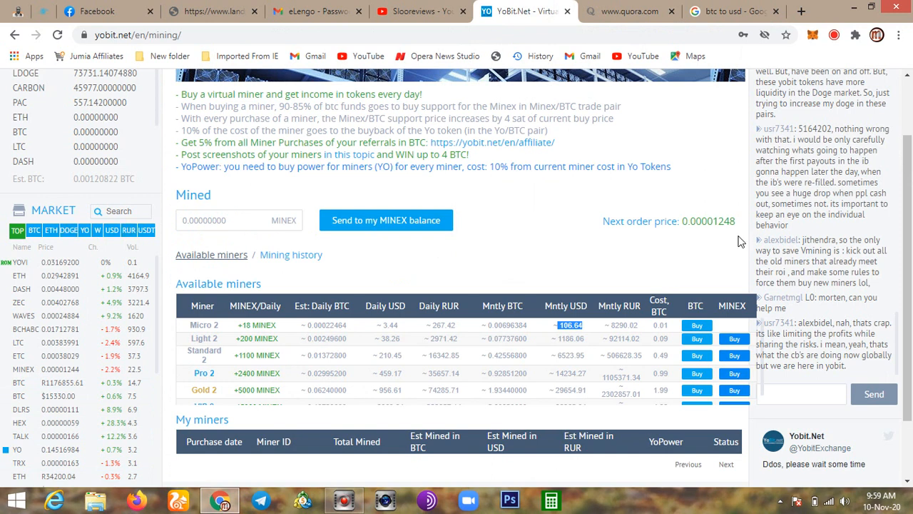
{"action": "scroll", "scroll_direction": "down", "scroll_amount": 3}
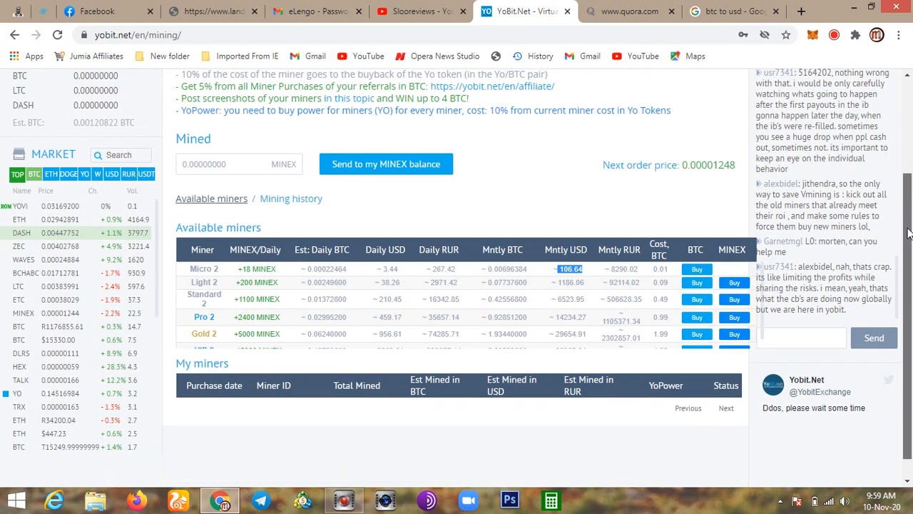
{"action": "scroll", "scroll_direction": "down", "scroll_amount": 3}
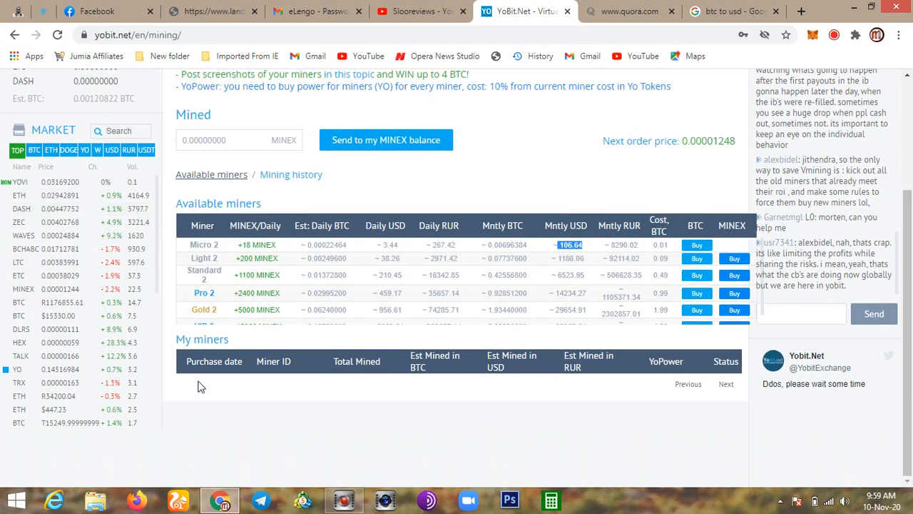
{"action": "mouse_move", "coordinate": [312, 391]}
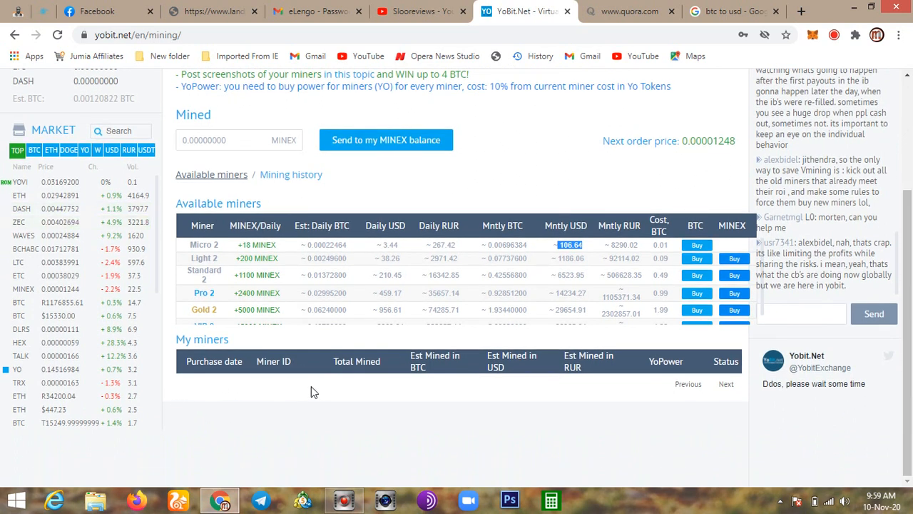
{"action": "mouse_move", "coordinate": [477, 395]}
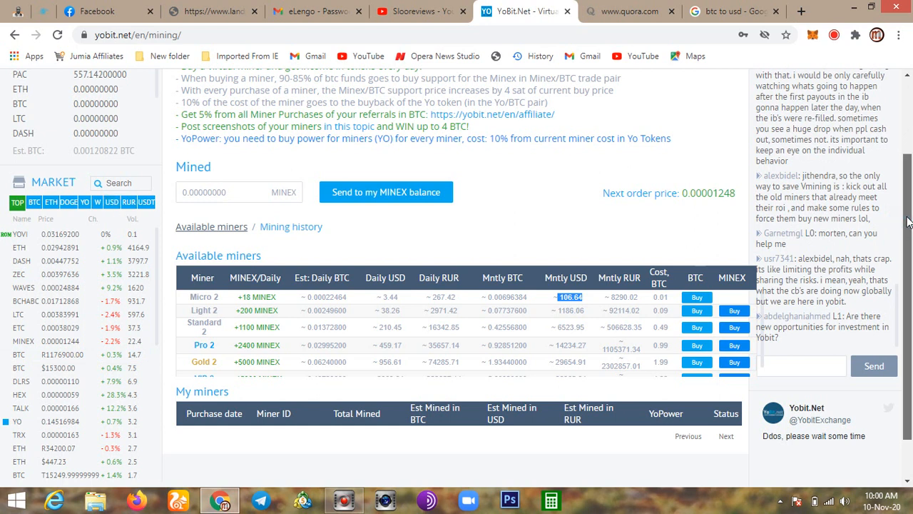
{"action": "scroll", "scroll_direction": "up", "scroll_amount": 3}
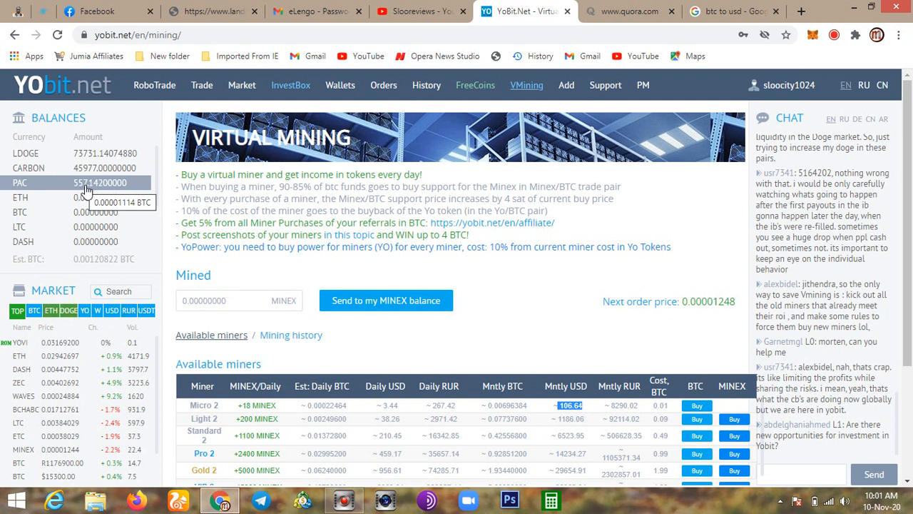
{"action": "mouse_move", "coordinate": [88, 152]}
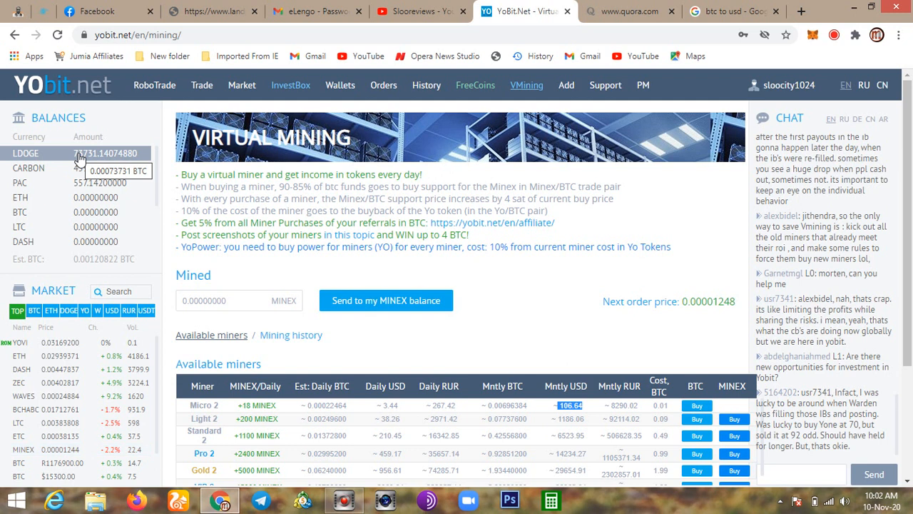
{"action": "mouse_move", "coordinate": [497, 285]}
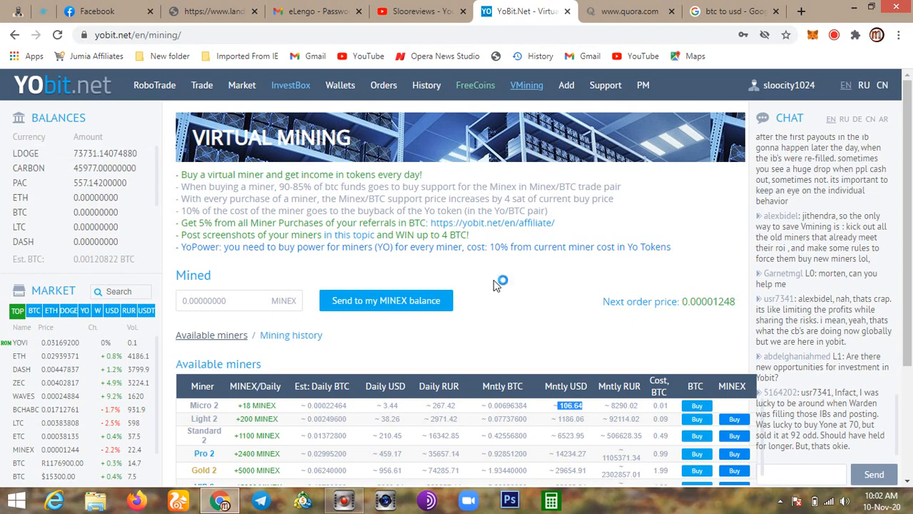